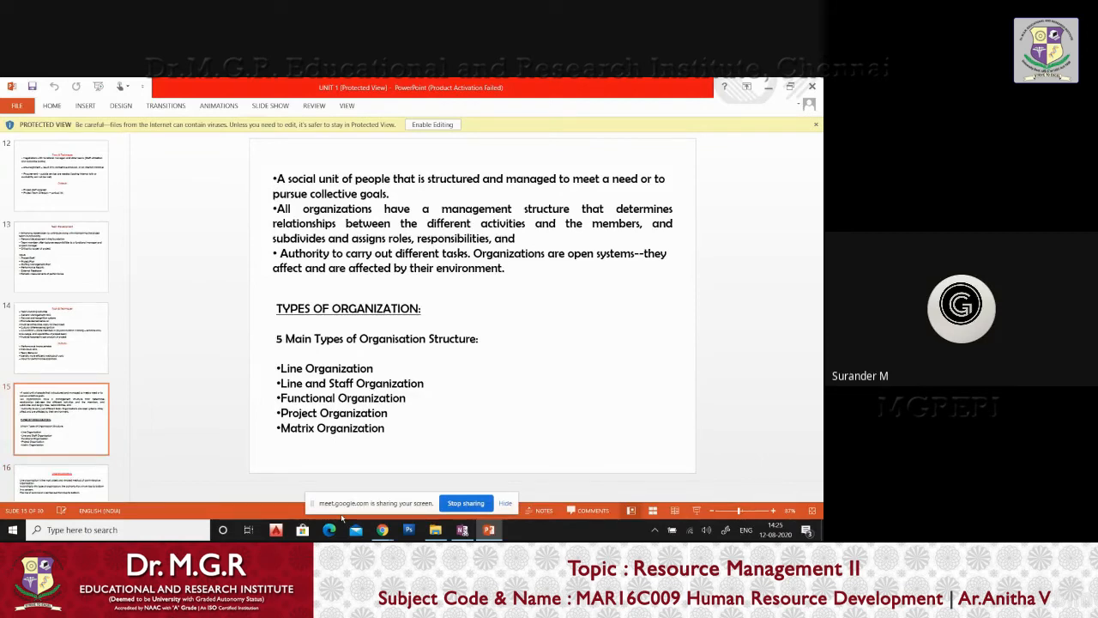
Step: Display the projectized organization chart slide with executive, functional managers and employees
left_click(61, 337)
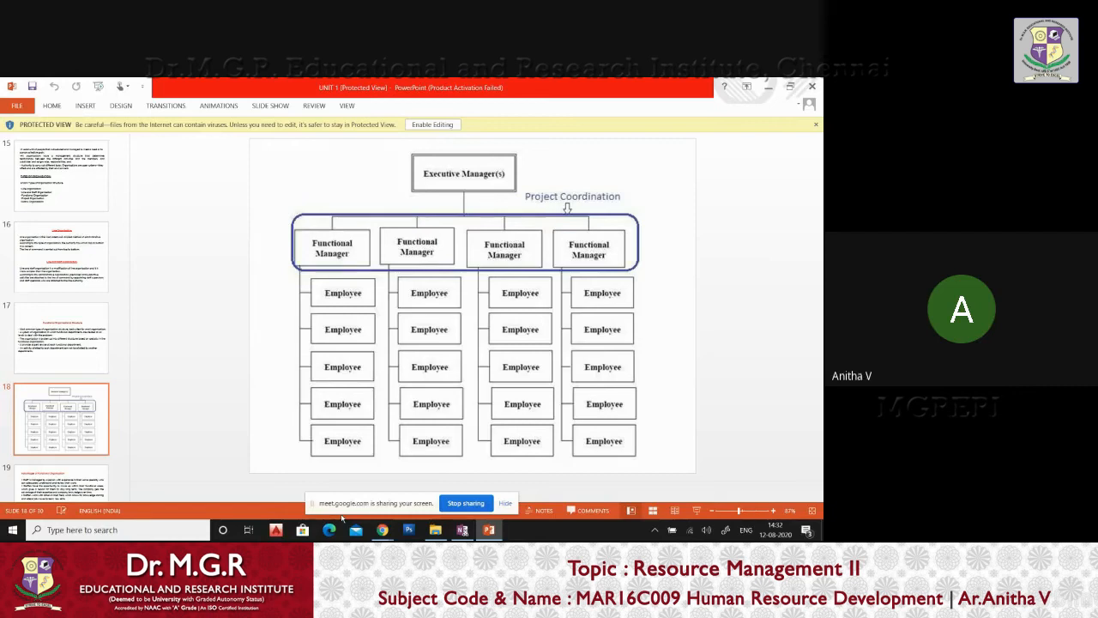
left_click(61, 337)
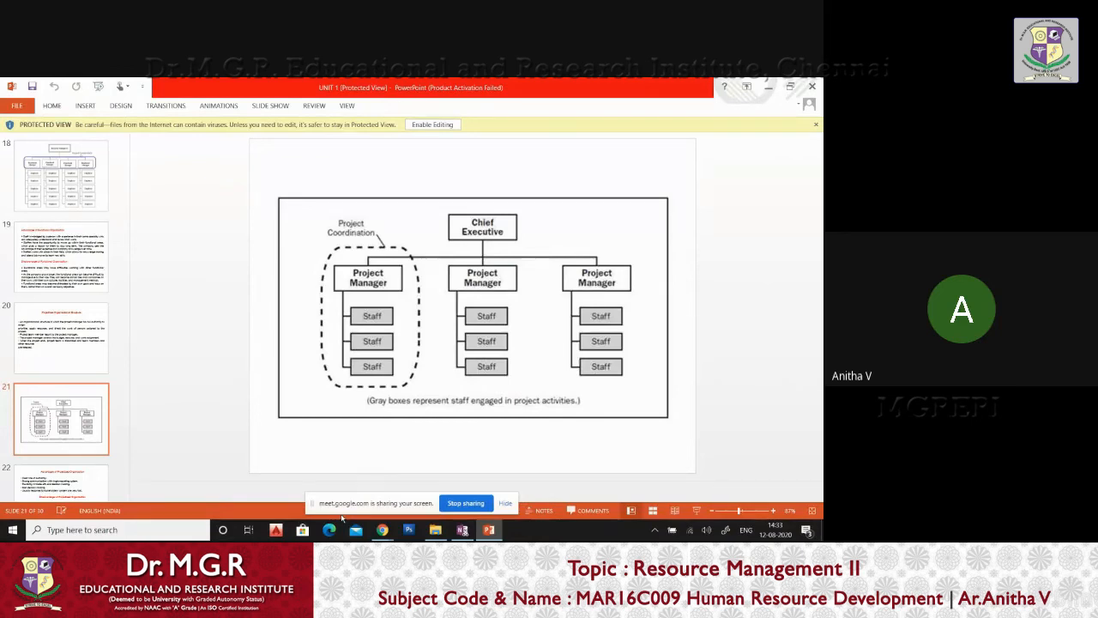
Step: Show slide 22 listing advantages and disadvantages of projectized organization
left_click(61, 419)
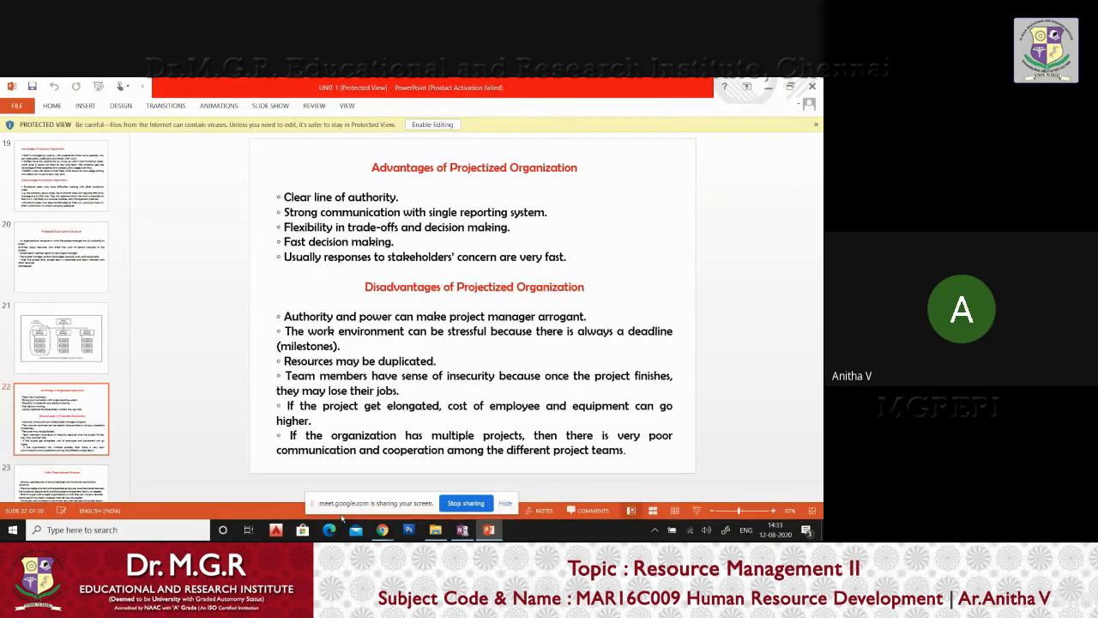